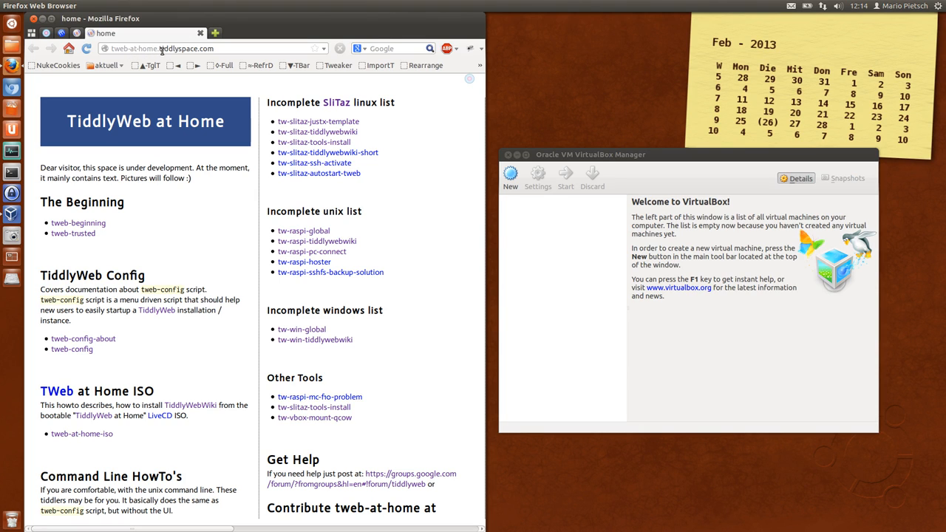
pyautogui.moveTo(206, 229)
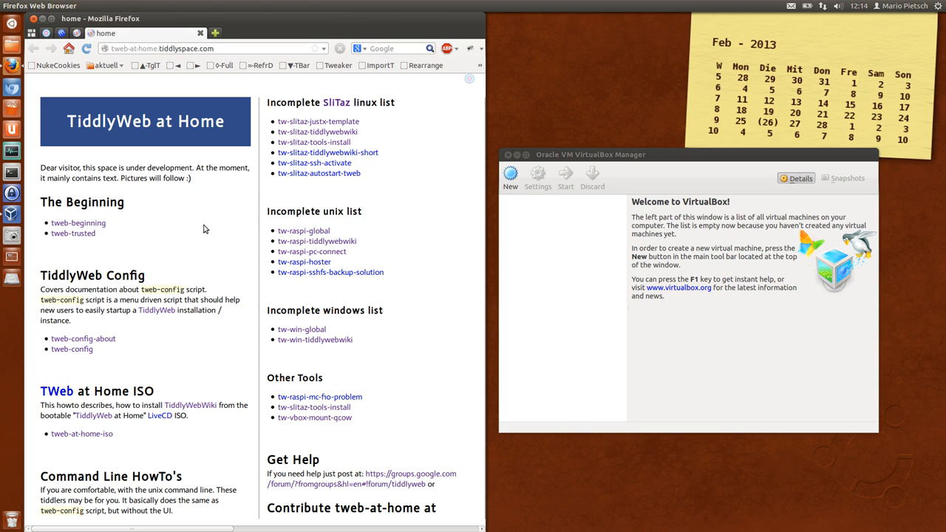
pyautogui.moveTo(155, 276)
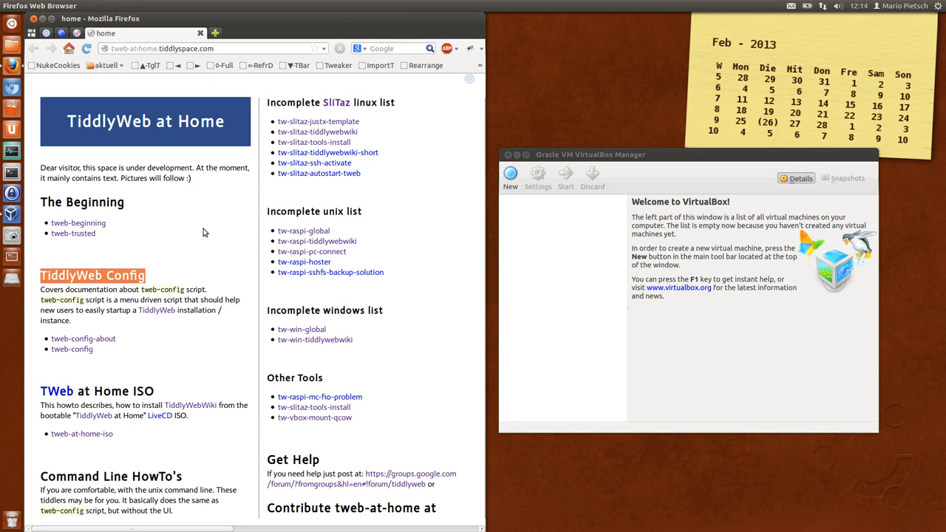
pyautogui.moveTo(179, 355)
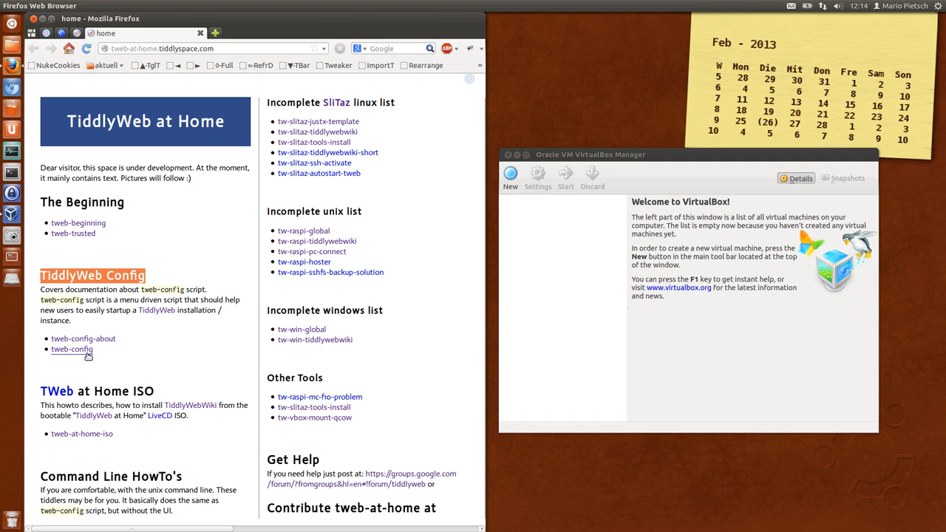
pyautogui.moveTo(392, 233)
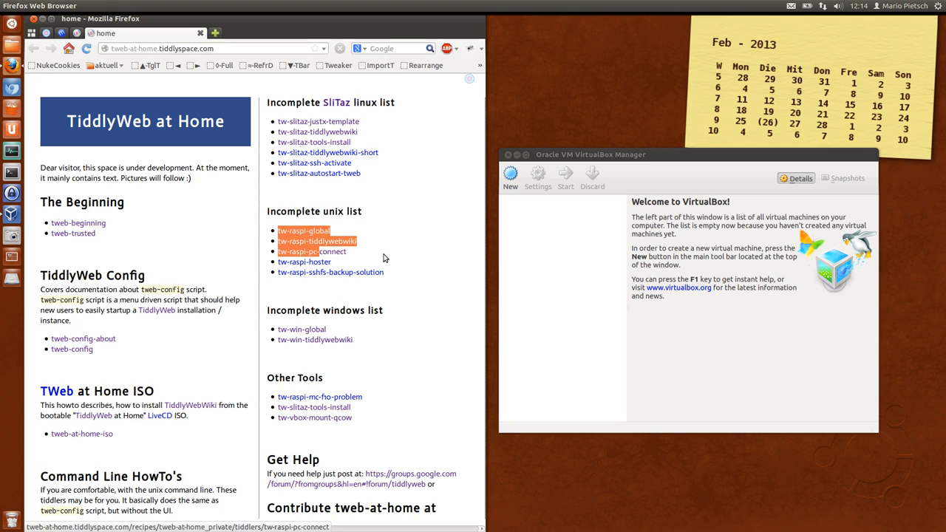
pyautogui.moveTo(390, 281)
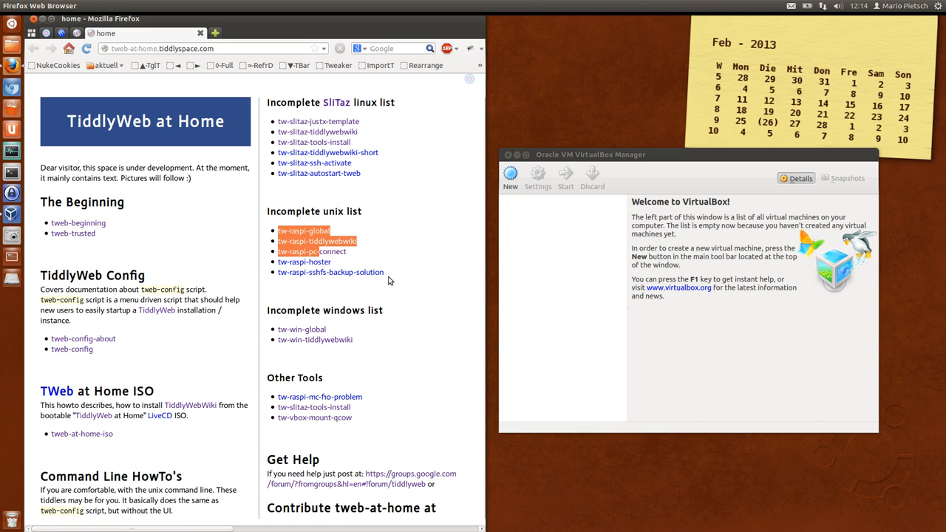
# - Deselect the marked unix-list links and open the tweb-at-home-iso guide page
pyautogui.click(207, 368)
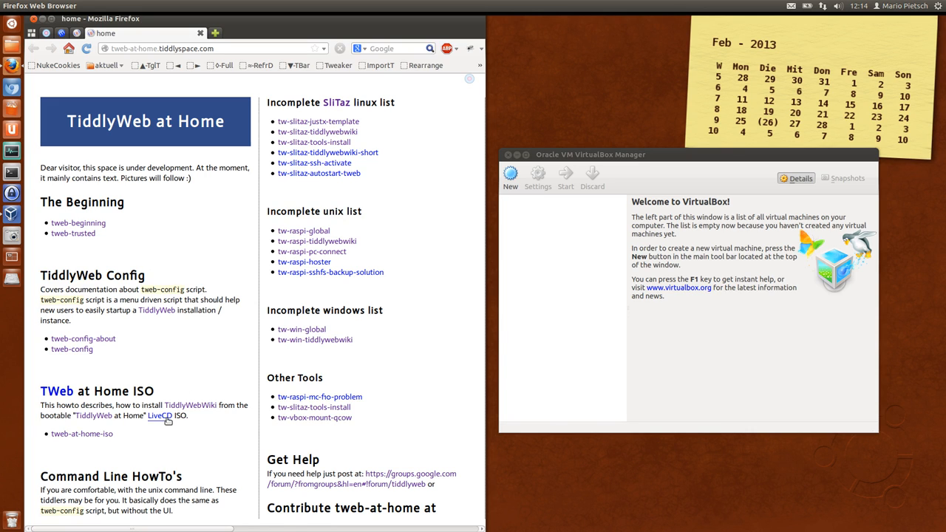
pyautogui.moveTo(157, 430)
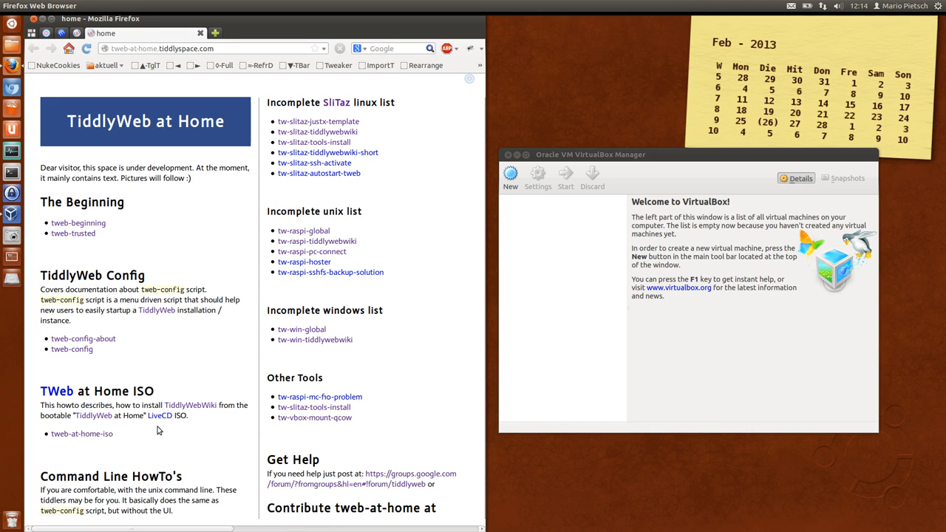
pyautogui.click(81, 433)
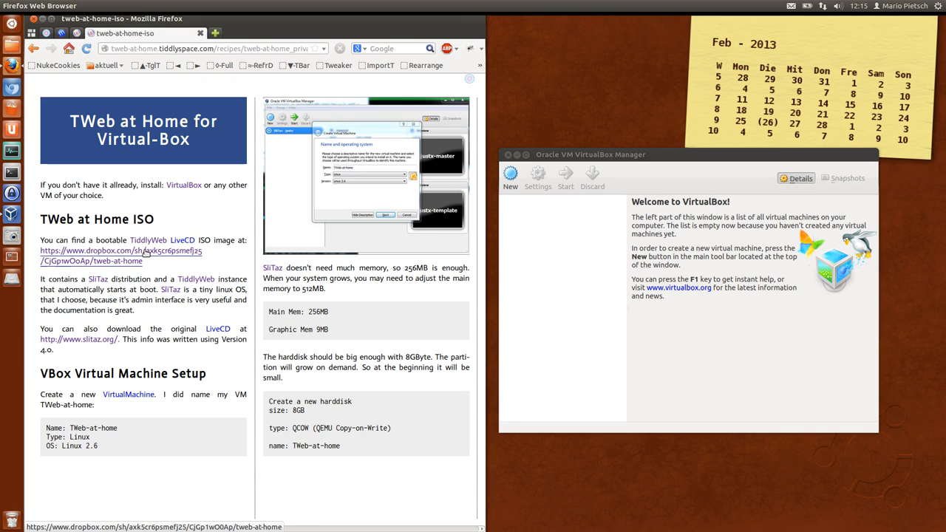
pyautogui.moveTo(146, 254)
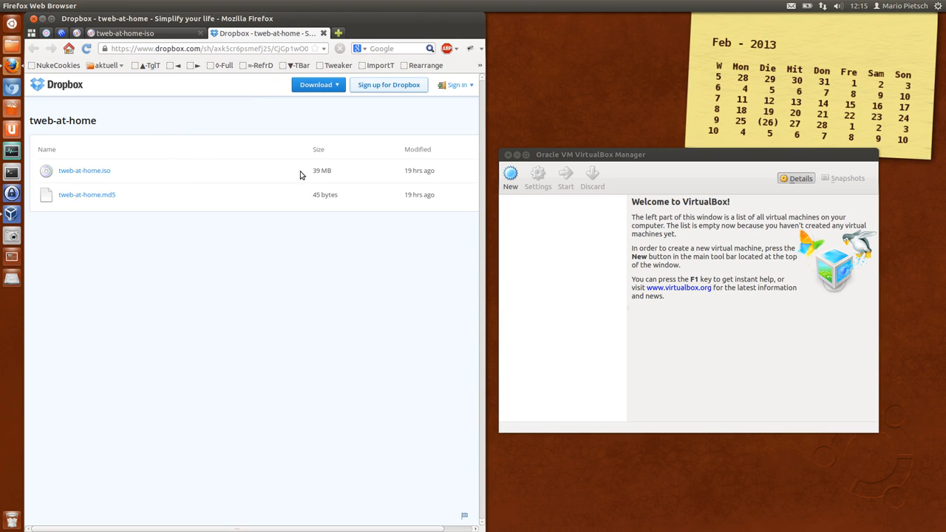
# - Select tweb-at-home.iso on Dropbox and switch back to the tweb-at-home-iso guide tab
pyautogui.click(84, 170)
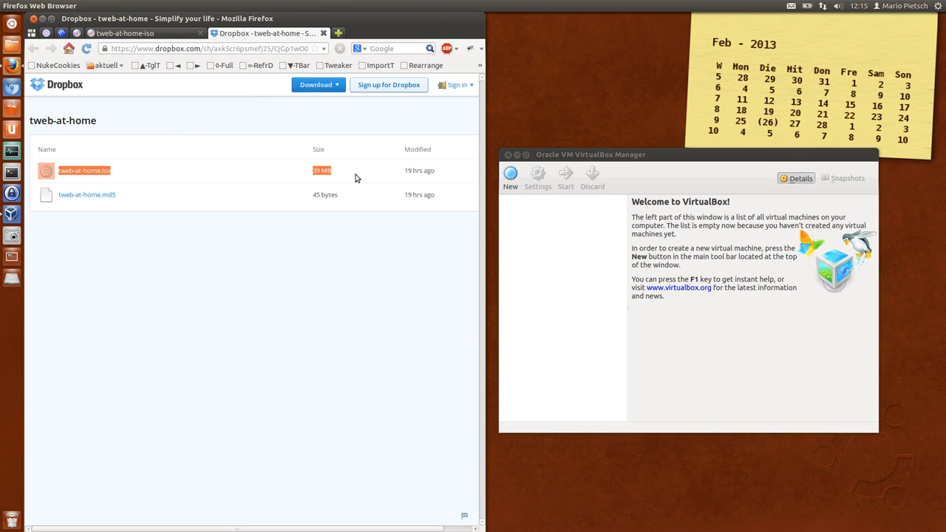
pyautogui.click(124, 32)
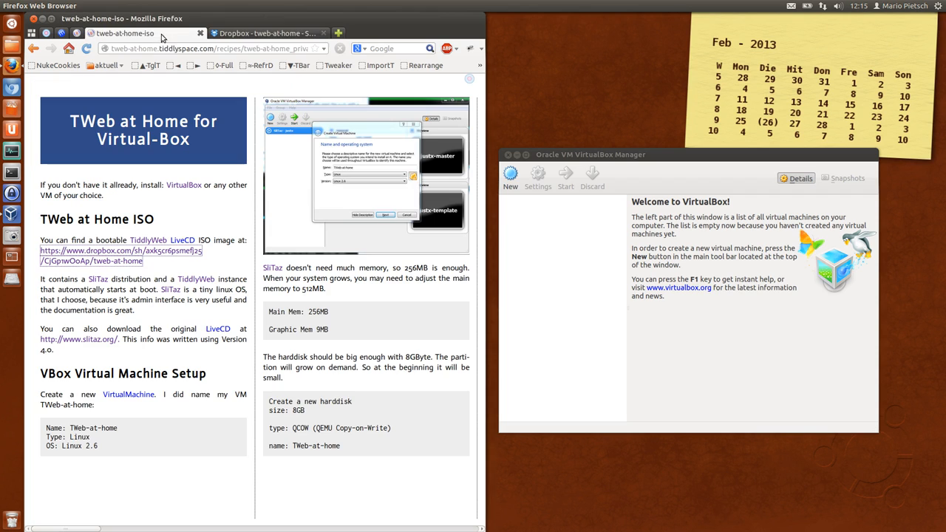
pyautogui.moveTo(210, 311)
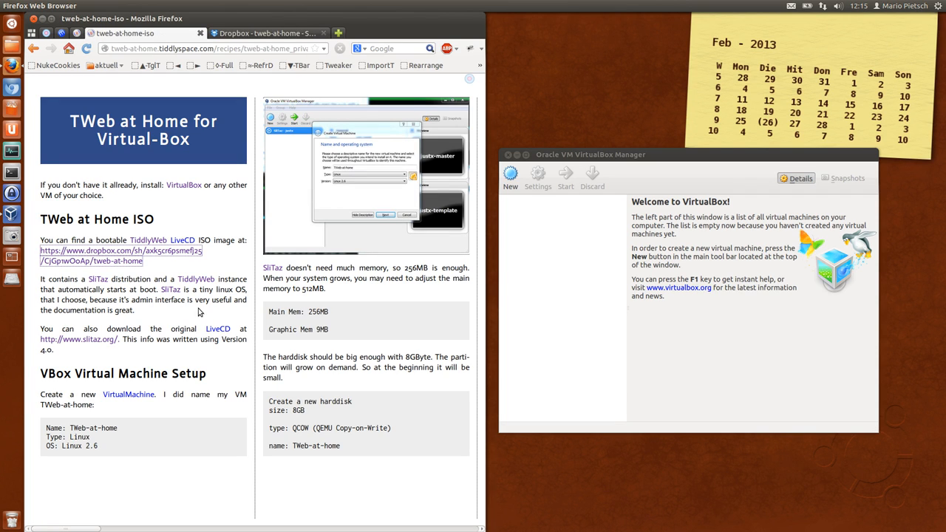
pyautogui.moveTo(79, 339)
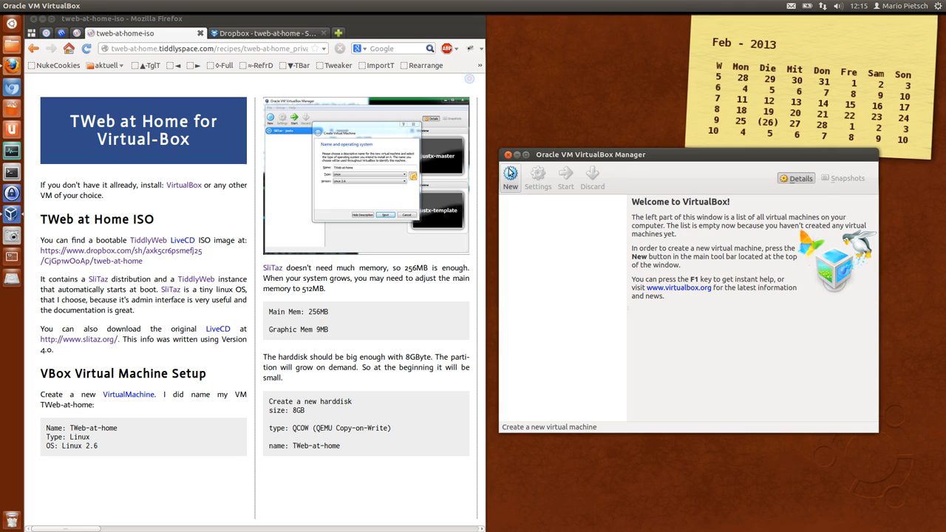
# - Create a new VM named TWeb-at-home, type Linux, version Linux 2.6, and continue
pyautogui.click(510, 177)
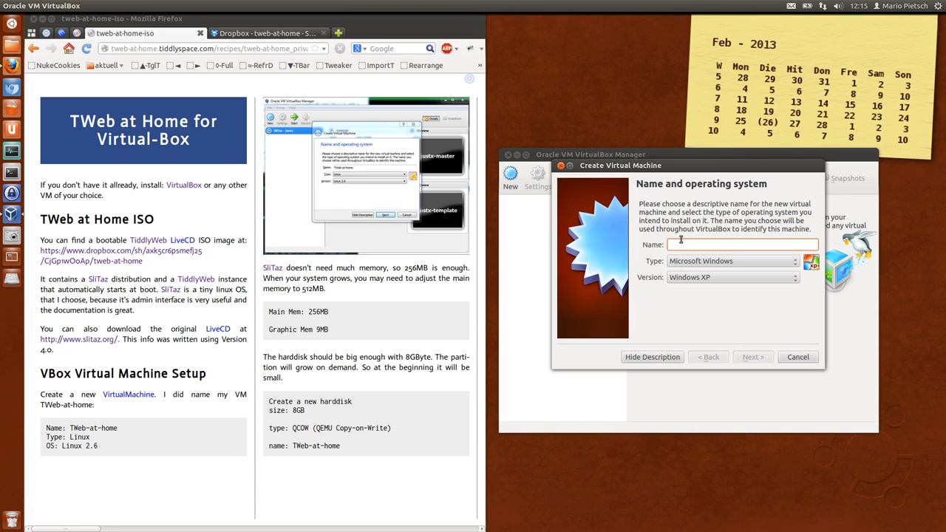
pyautogui.write('TWeb-at-home')
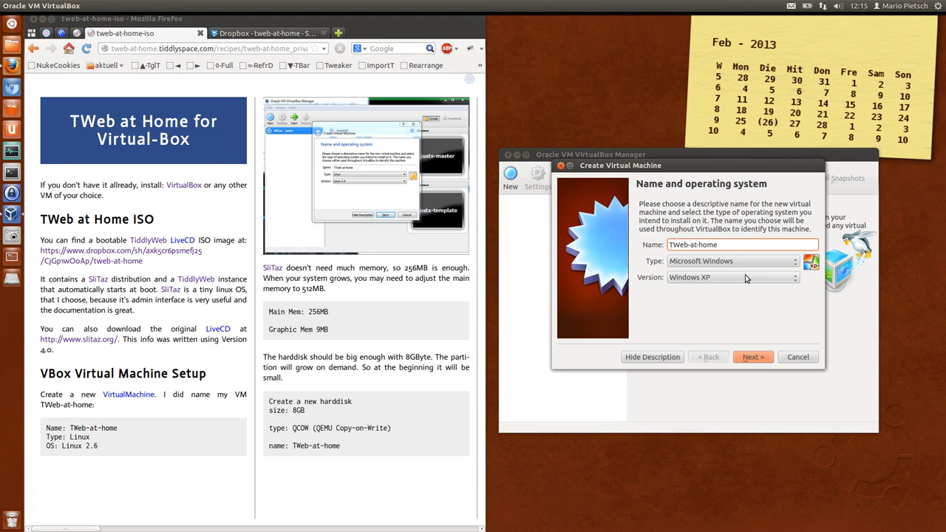
pyautogui.click(732, 260)
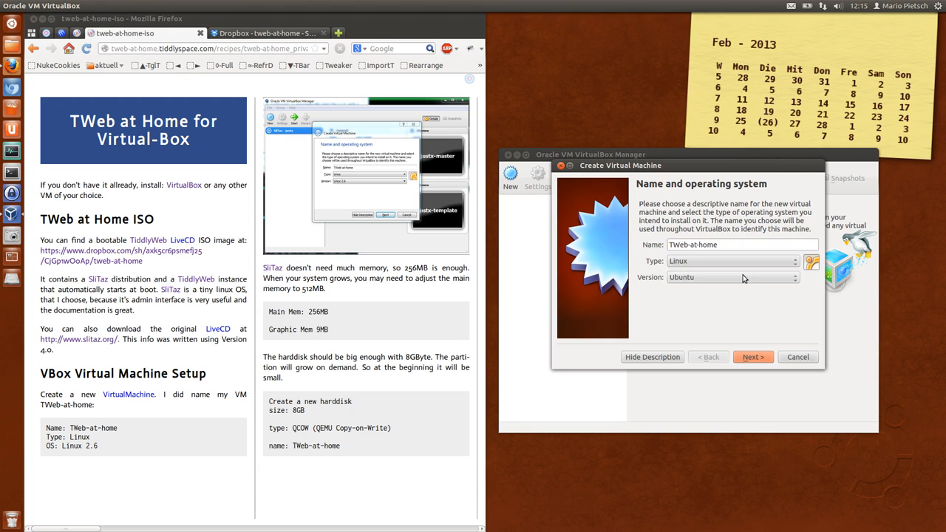
pyautogui.click(731, 276)
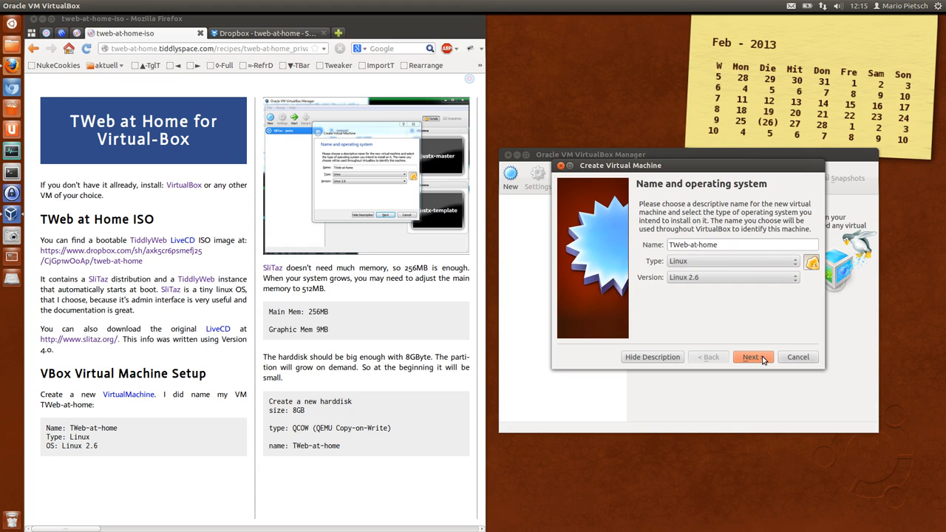
pyautogui.click(749, 356)
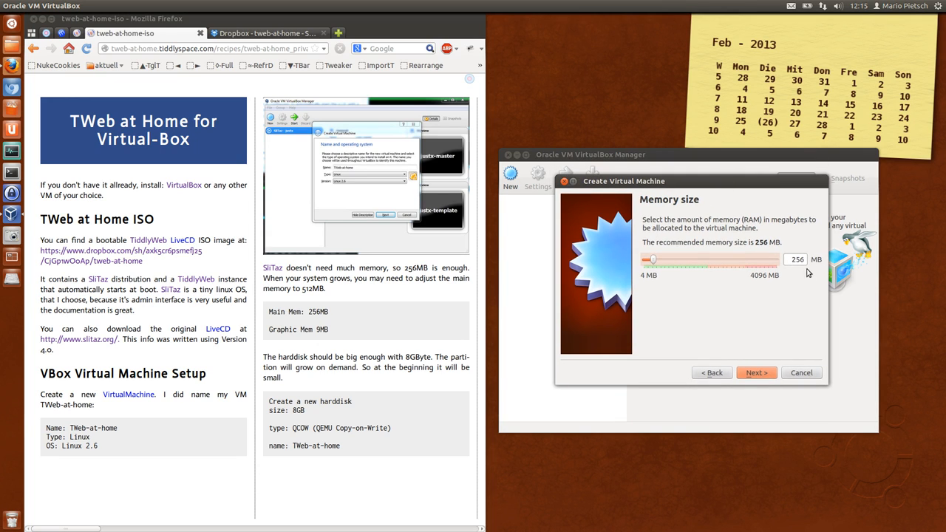
pyautogui.moveTo(785, 325)
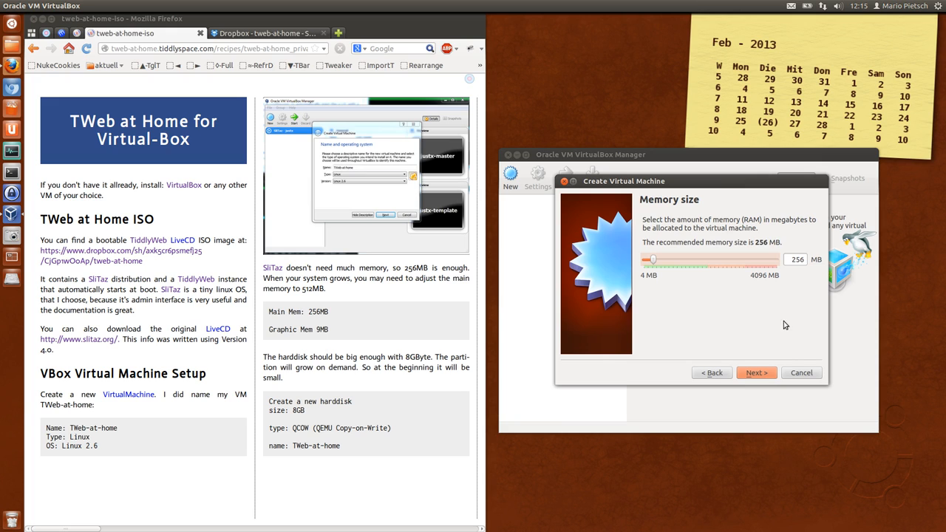
# - Keep 256 MB memory and create an 8 GB QCOW disk named TWeb-at-home
pyautogui.click(755, 372)
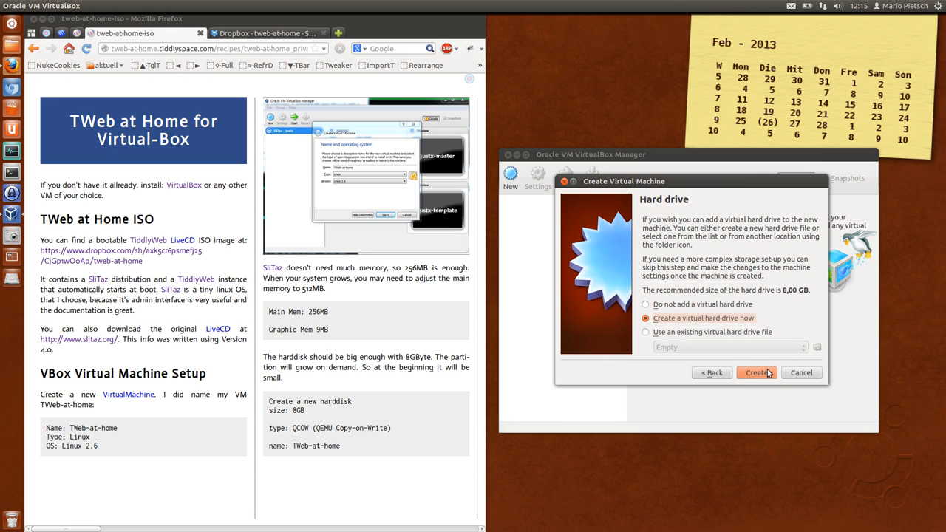
pyautogui.moveTo(747, 355)
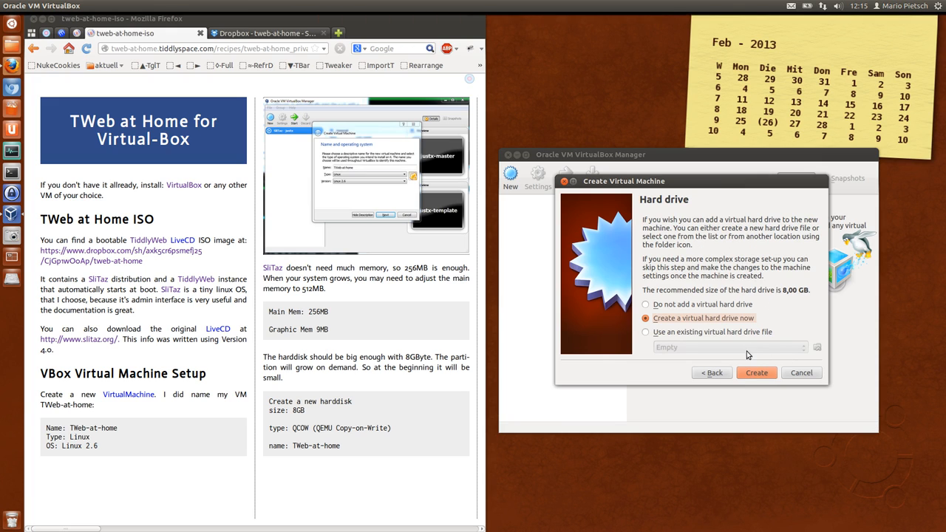
pyautogui.click(755, 372)
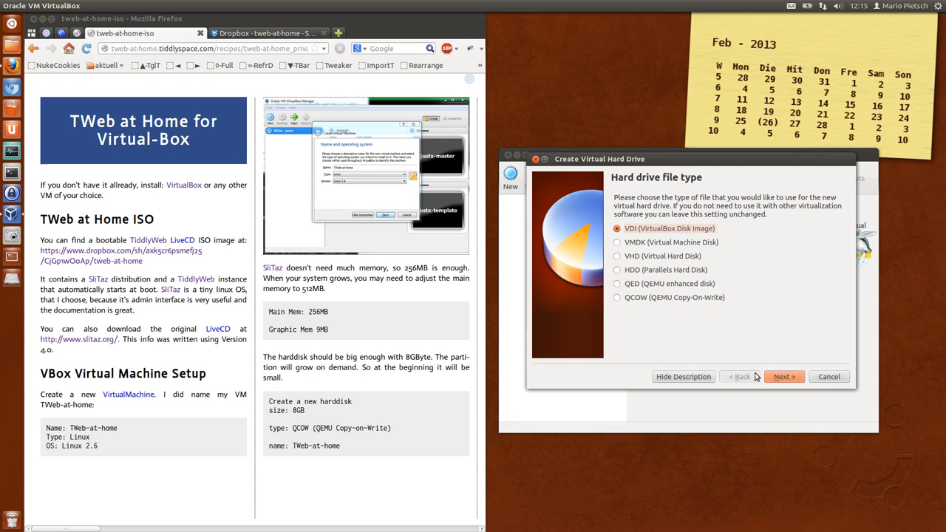
pyautogui.click(617, 297)
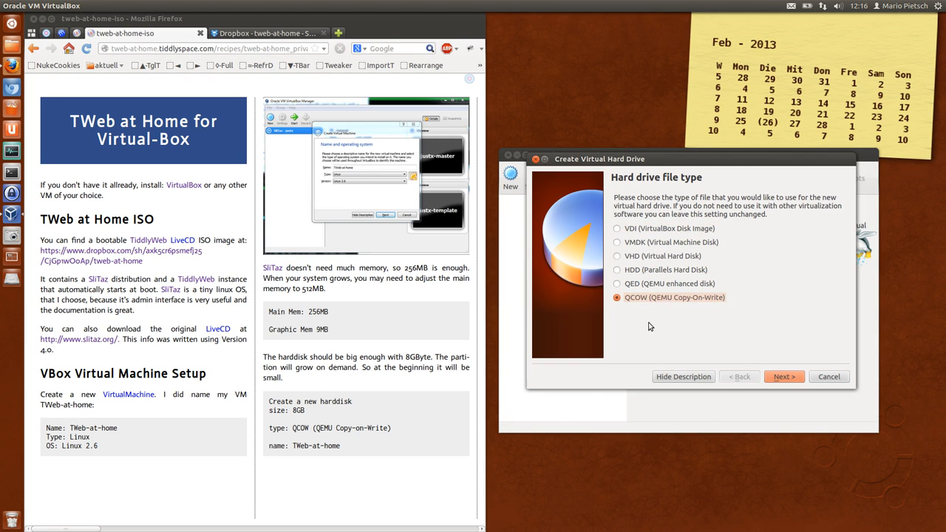
pyautogui.moveTo(654, 321)
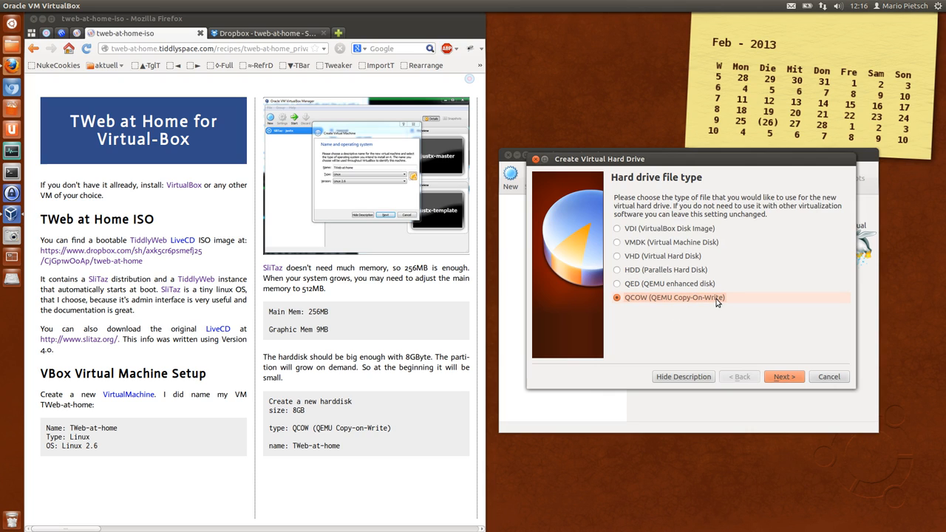
pyautogui.moveTo(719, 329)
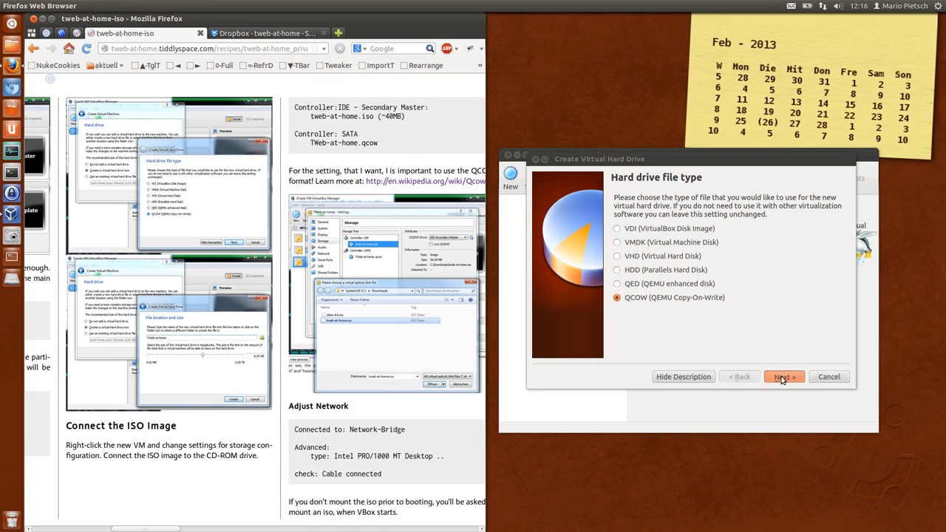
pyautogui.click(783, 376)
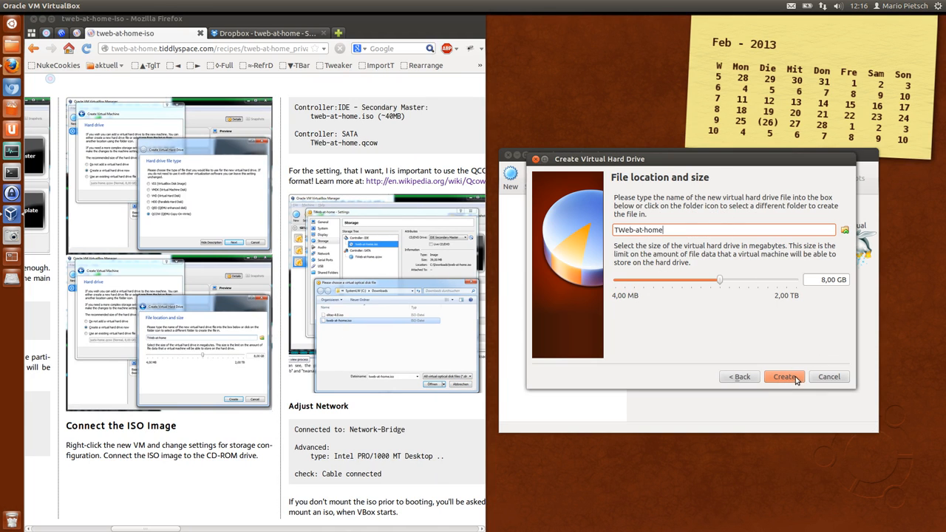
pyautogui.click(783, 376)
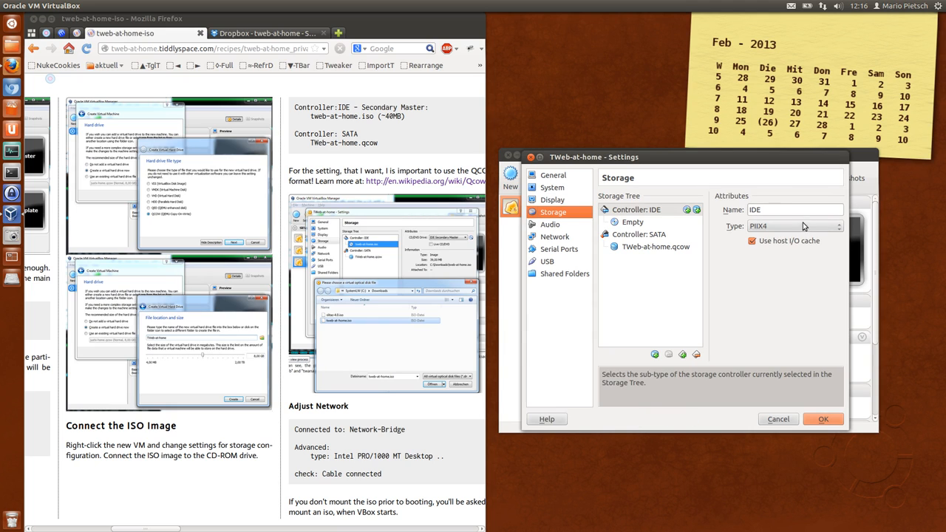
# - Insert tweb-at-home.iso into the empty IDE optical drive, then go to Network settings
pyautogui.click(632, 222)
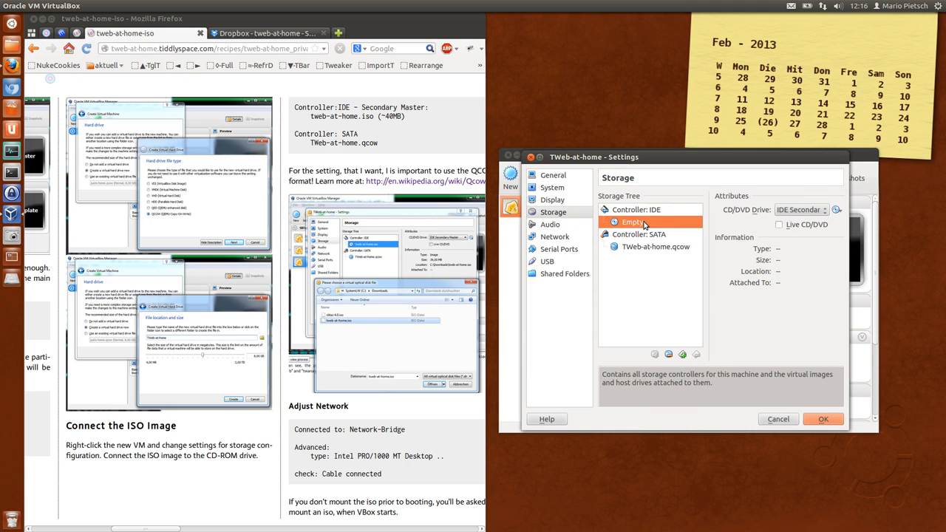
pyautogui.click(835, 210)
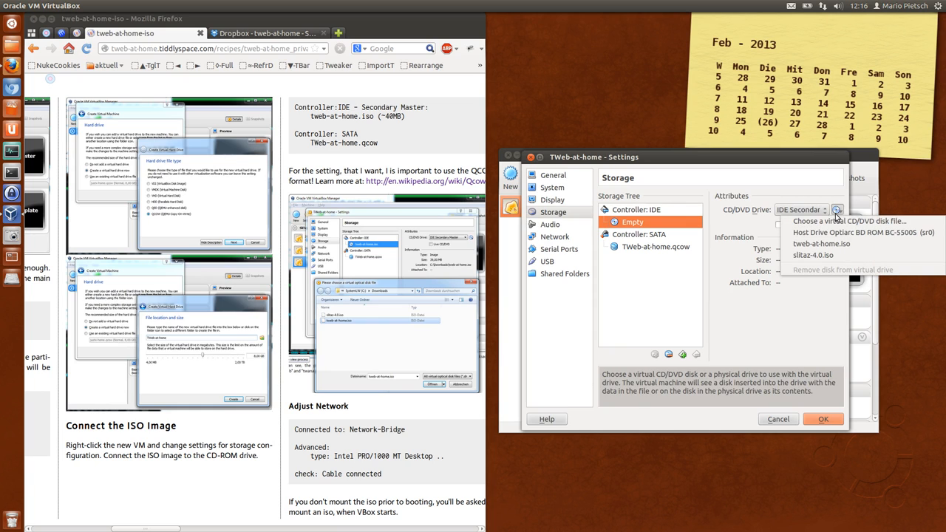
pyautogui.click(821, 244)
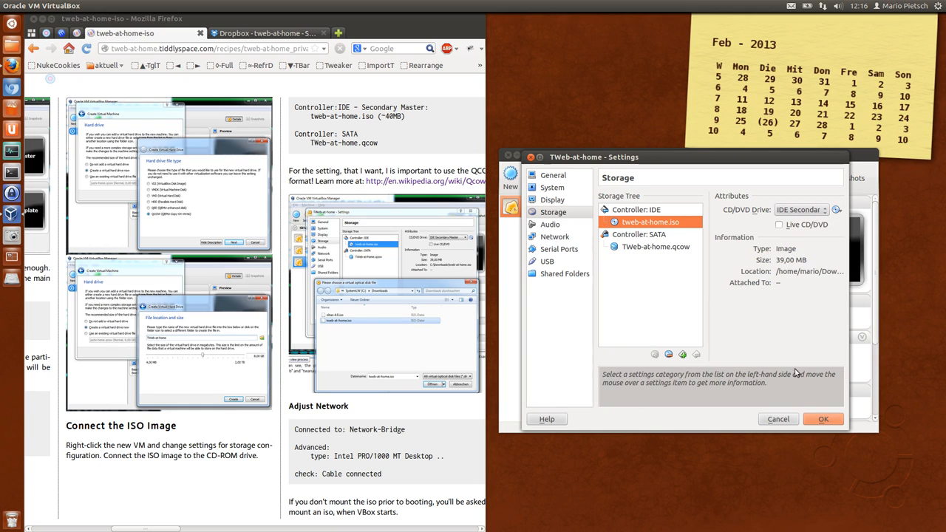
pyautogui.moveTo(642, 212)
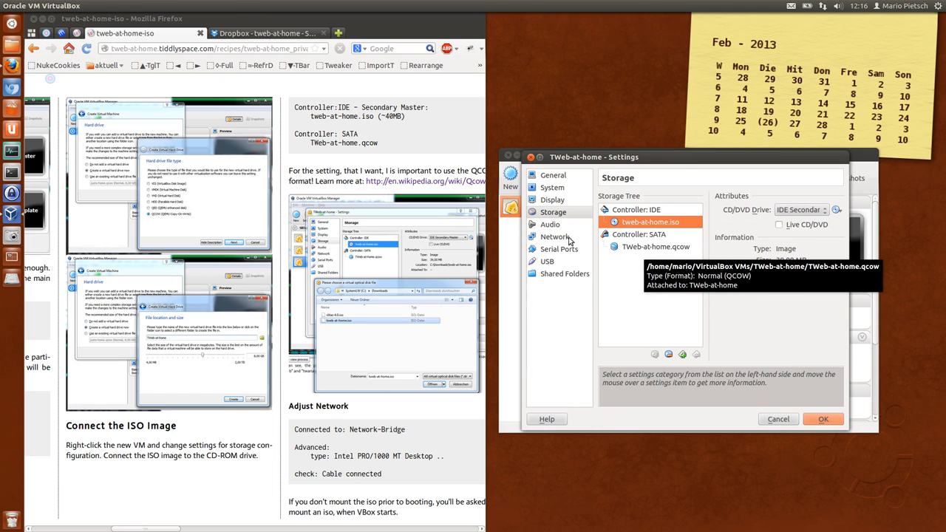
pyautogui.click(555, 237)
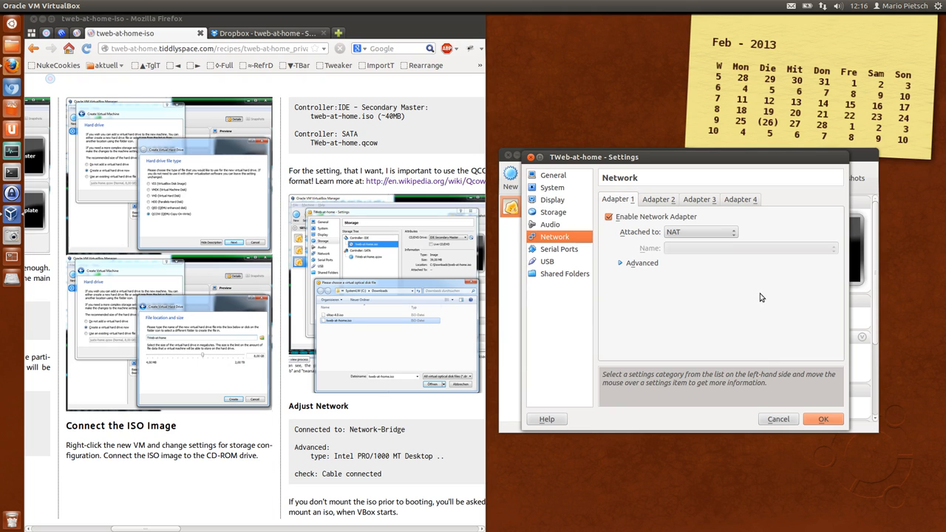
# - Attach adapter 1 as Bridged Adapter on eth0, review Advanced options, and save
pyautogui.click(698, 231)
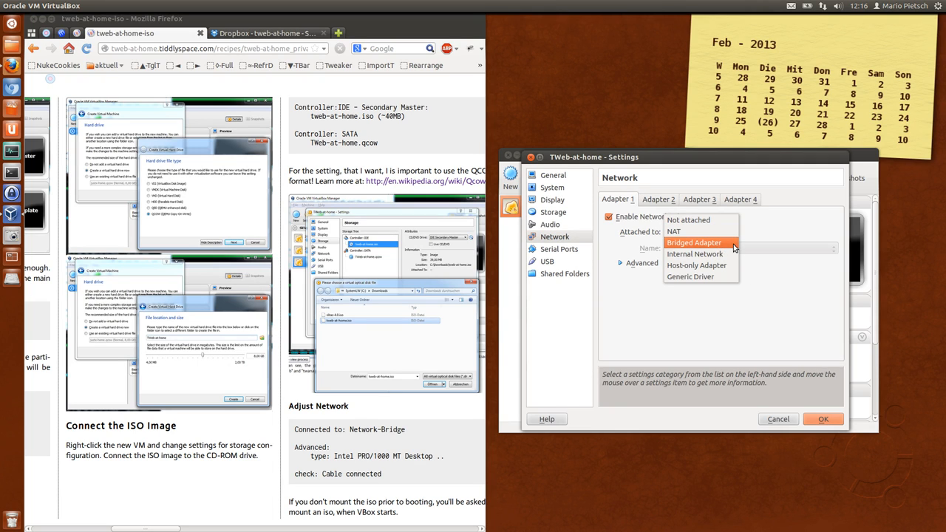
pyautogui.click(693, 242)
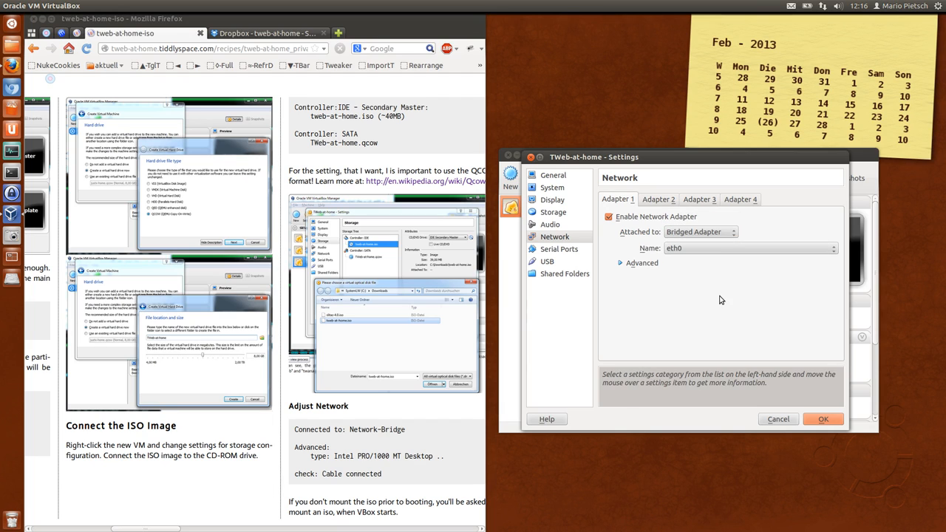
pyautogui.click(621, 263)
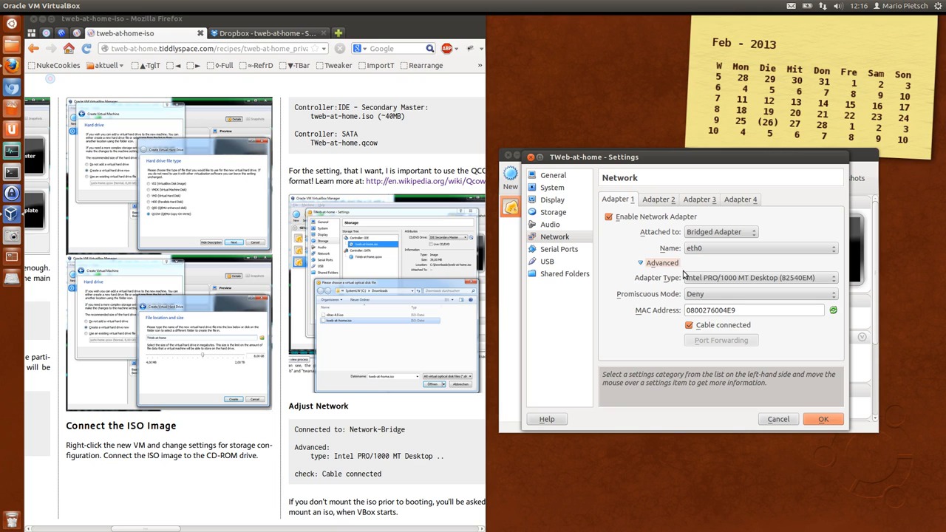
pyautogui.moveTo(658, 275)
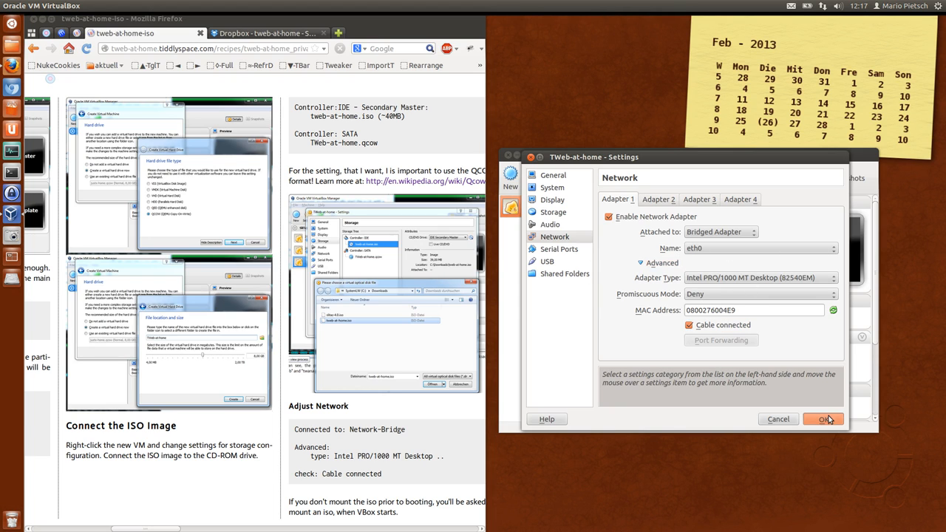
pyautogui.click(823, 419)
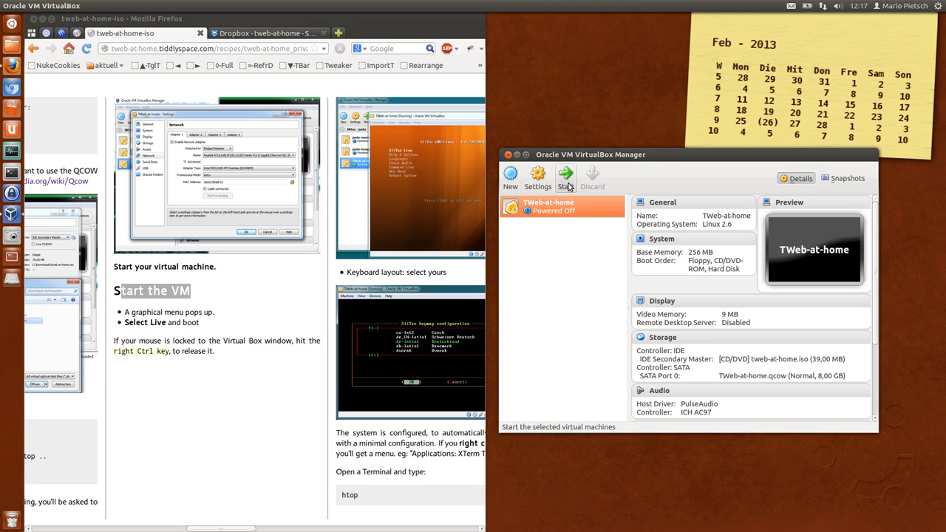
# - Start the TWeb-at-home virtual machine from the VirtualBox Manager
pyautogui.click(565, 177)
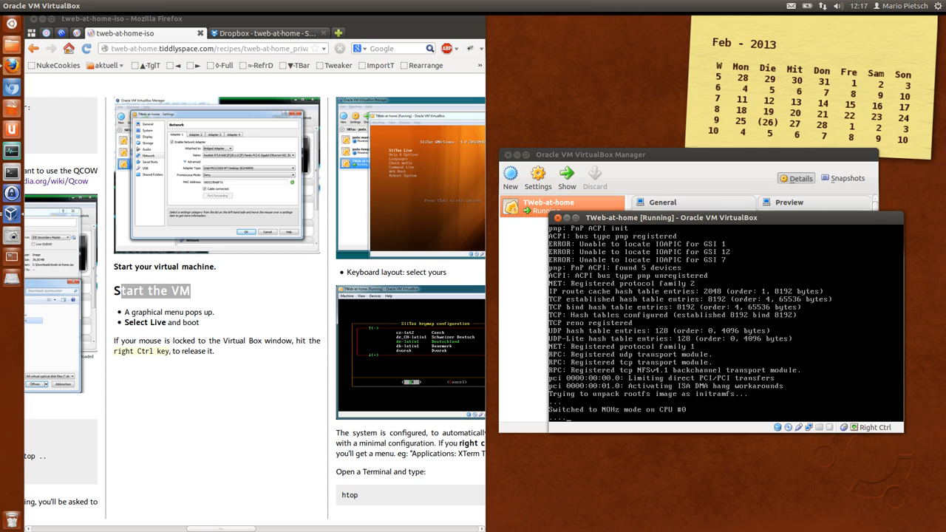
pyautogui.moveTo(654, 352)
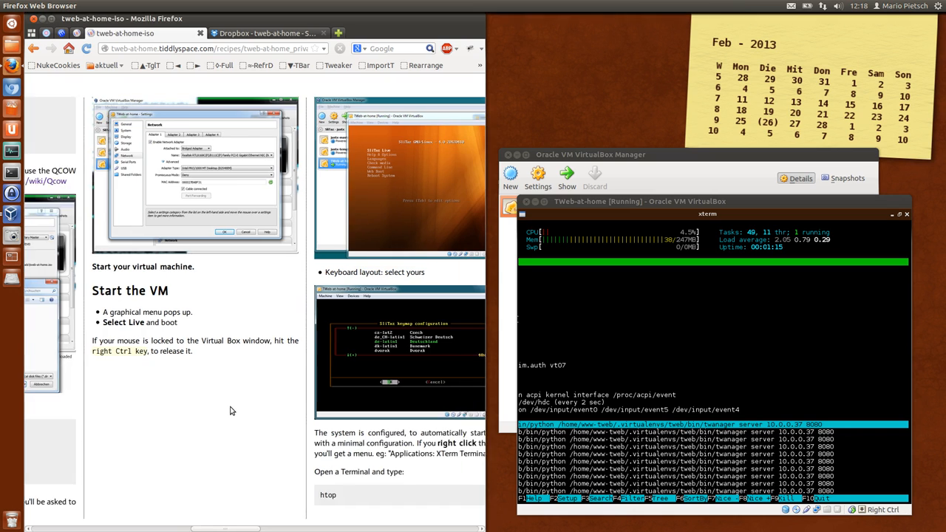
# - Scroll while the guest boots and htop shows twanager serving on 10.0.0.37:8080
pyautogui.scroll(-3)
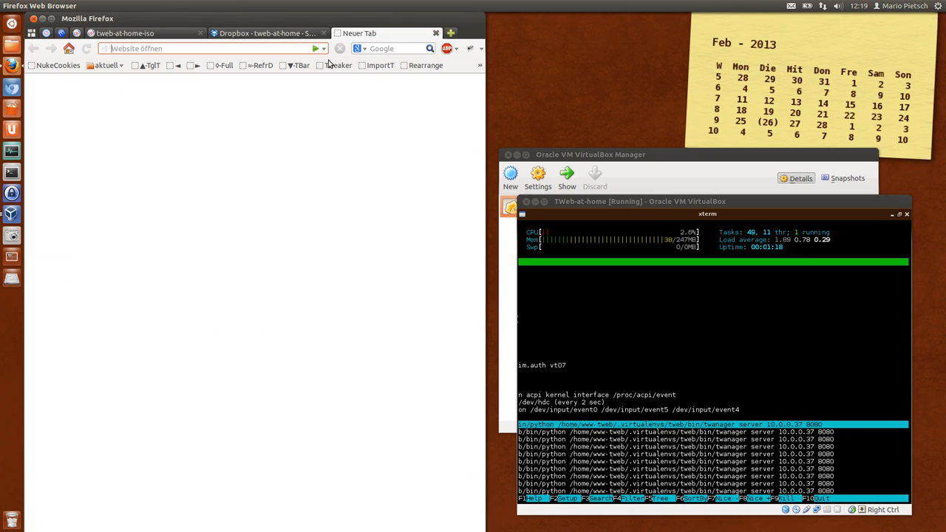
# - Load 10.0.0.37:8080 in the Firefox address bar to reach the TiddlyWeb home page
pyautogui.write('10.0.0.21/')
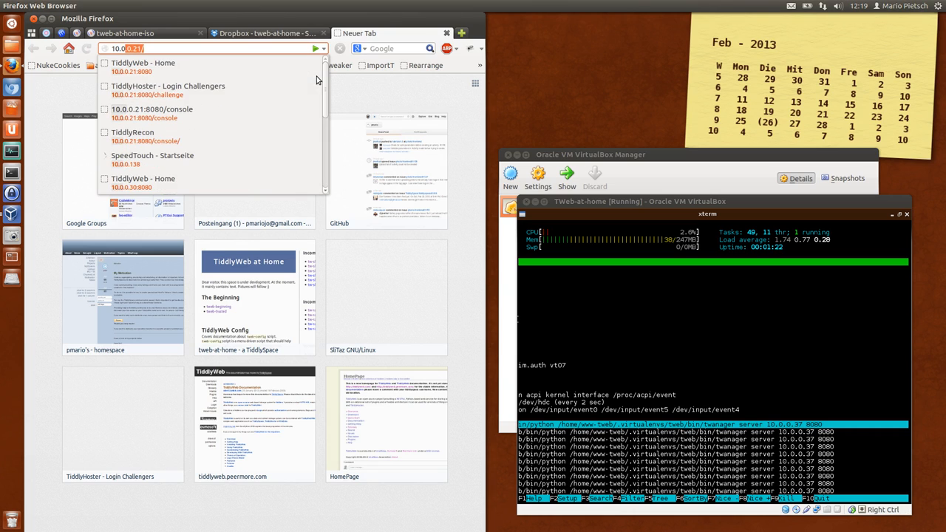
pyautogui.write('10.0.0.37:808')
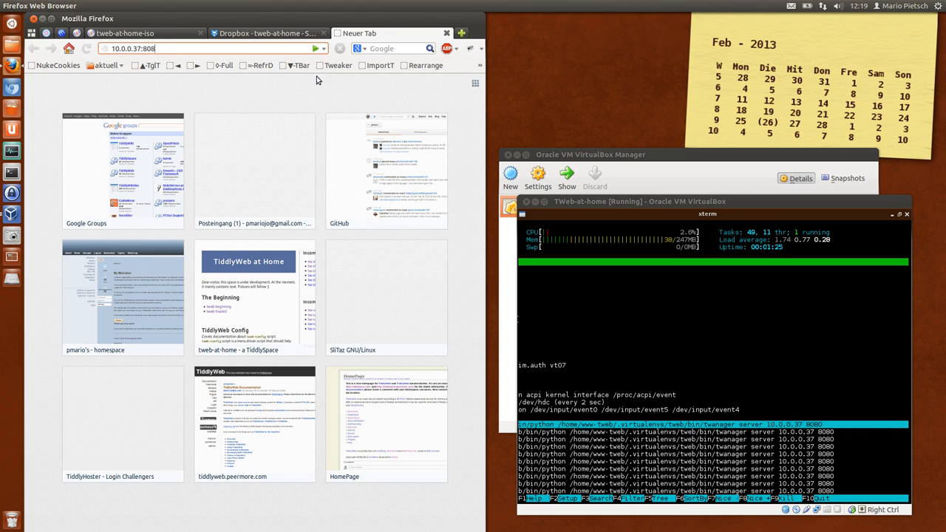
pyautogui.press('Return')
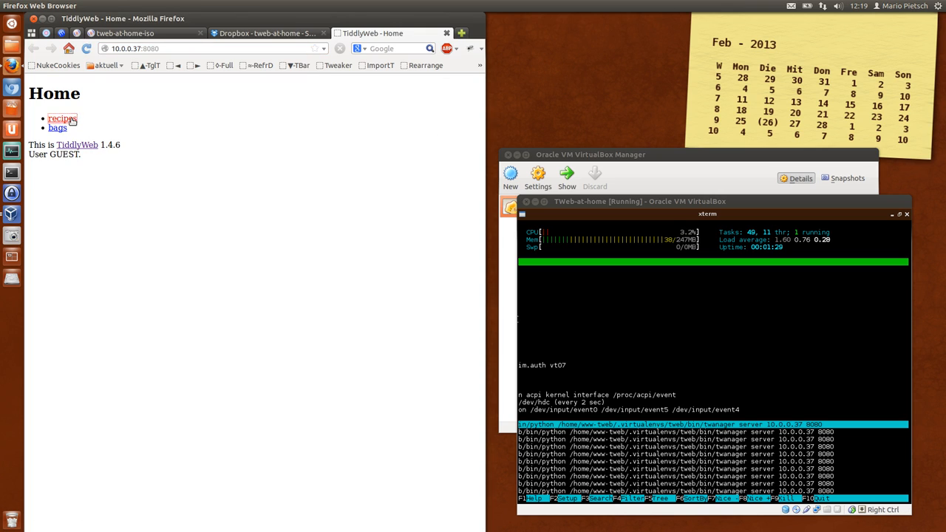
# - Open the server's recipes list, then the tiddlers of the default recipe
pyautogui.click(63, 118)
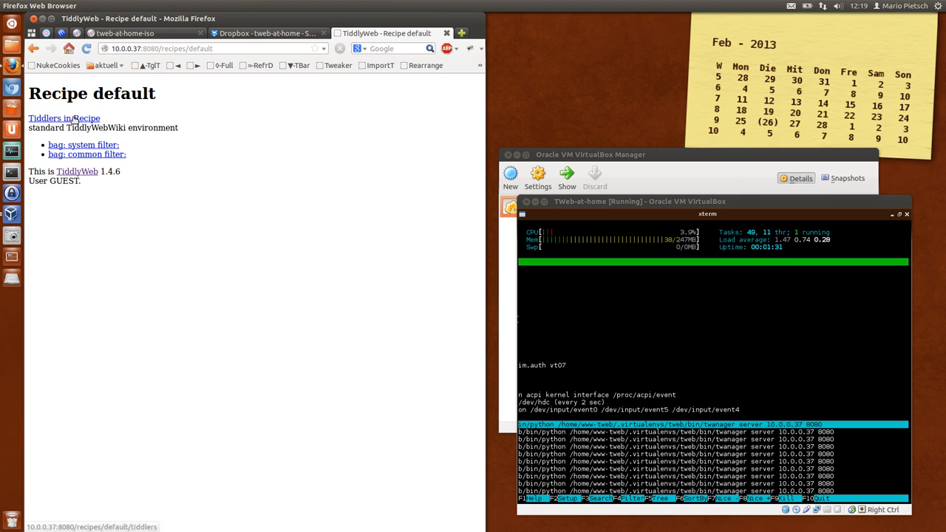
pyautogui.click(46, 118)
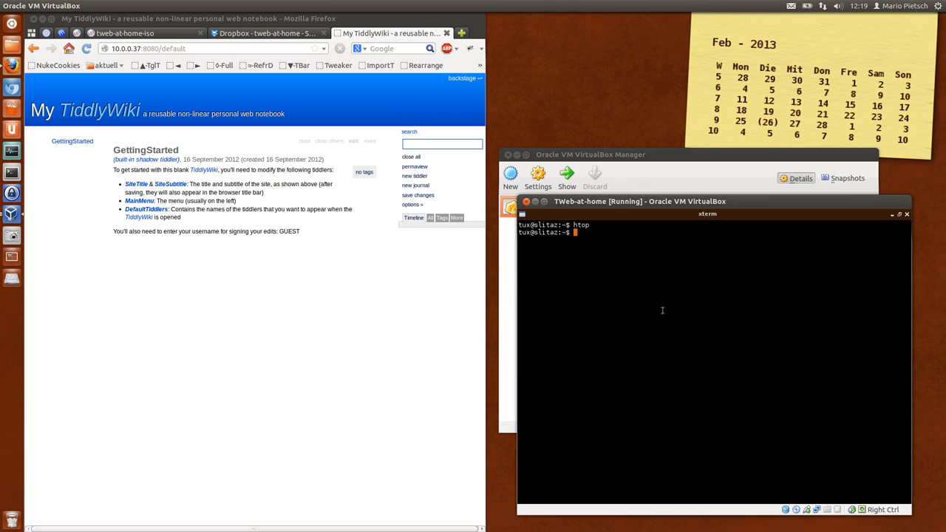
pyautogui.moveTo(700, 285)
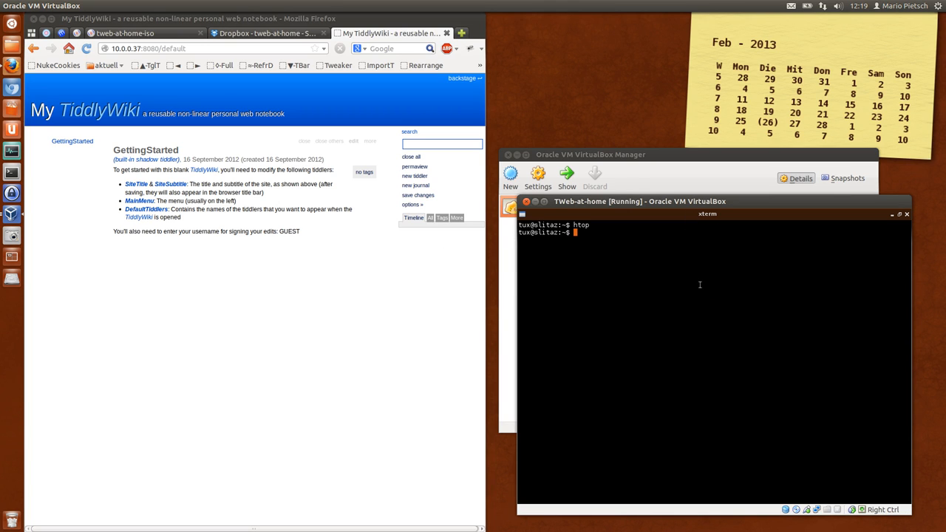
pyautogui.moveTo(701, 292)
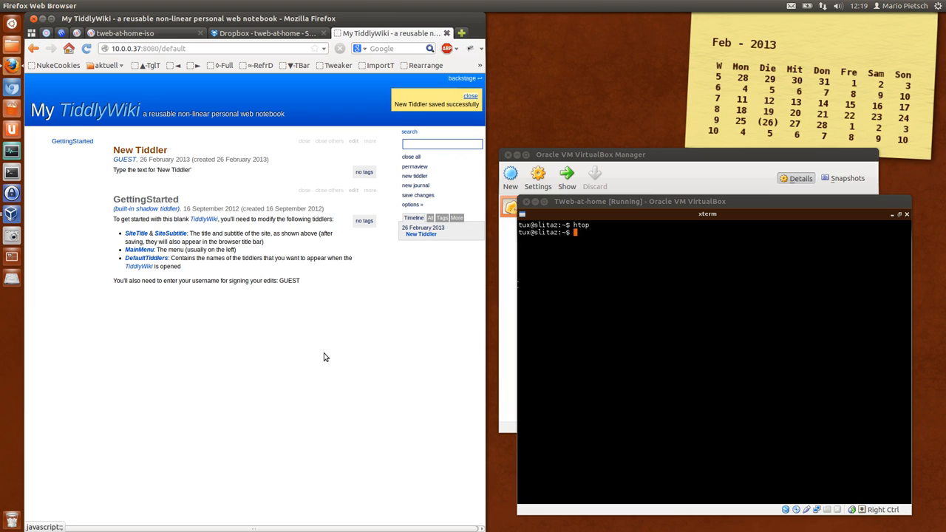
pyautogui.moveTo(655, 322)
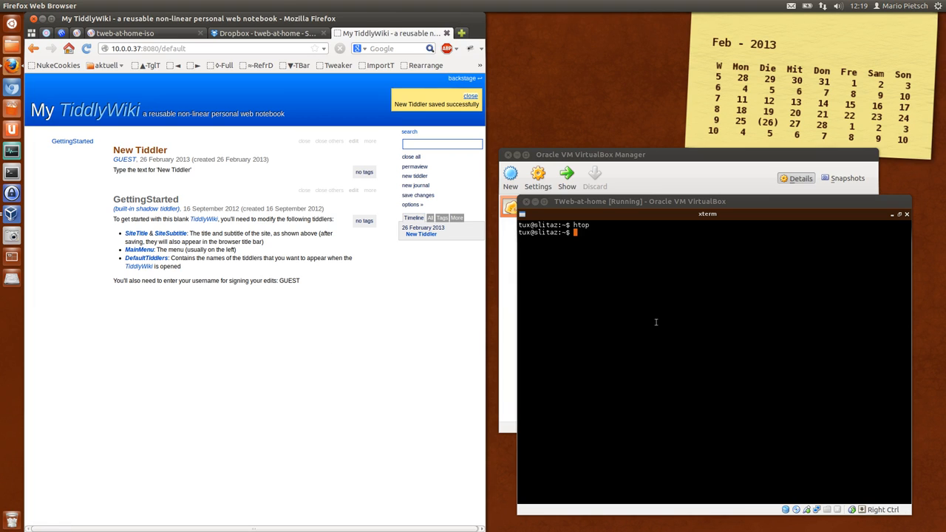